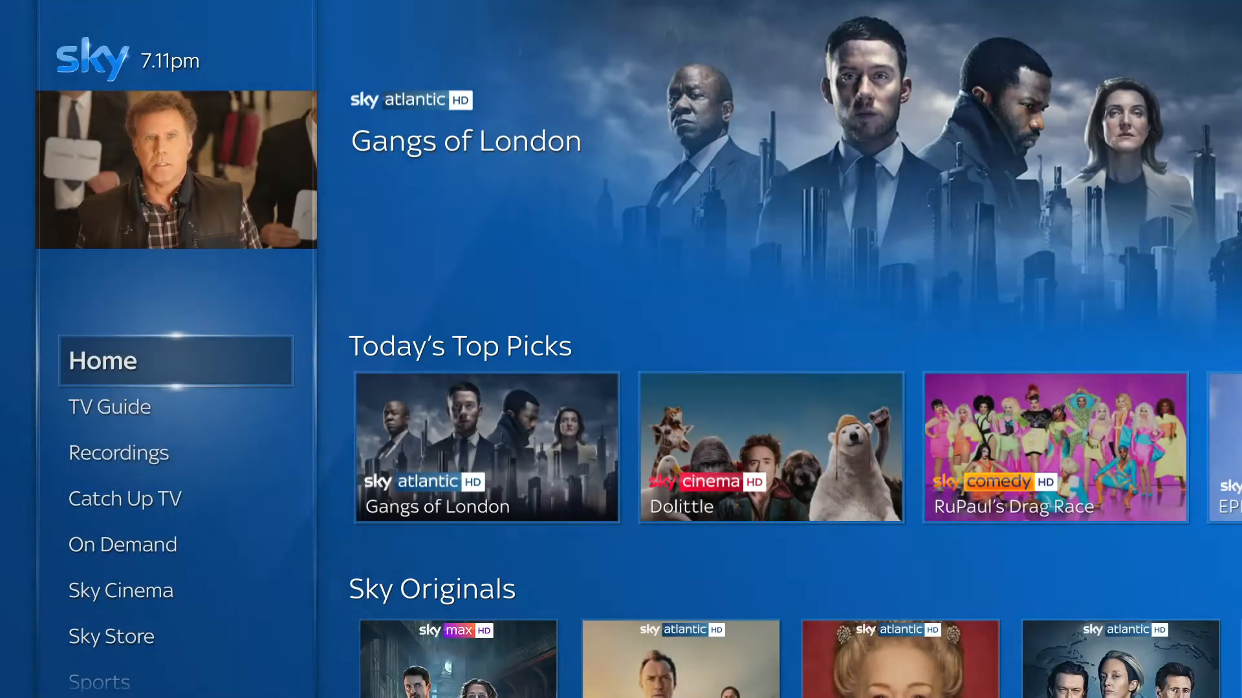
Step: Start a reset of the box's network settings, reaching the router-connection warning
{"action": "scroll", "scroll_direction": "down", "scroll_amount": 3}
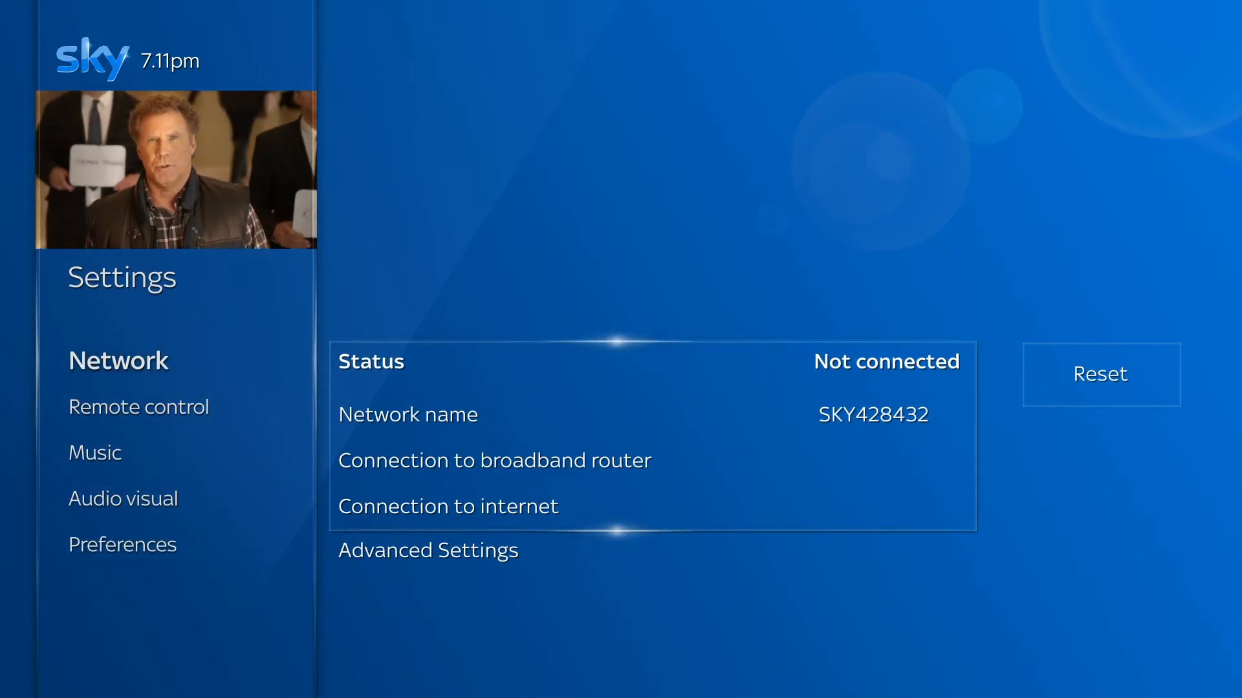
{"action": "left_click", "coordinate": [1100, 375]}
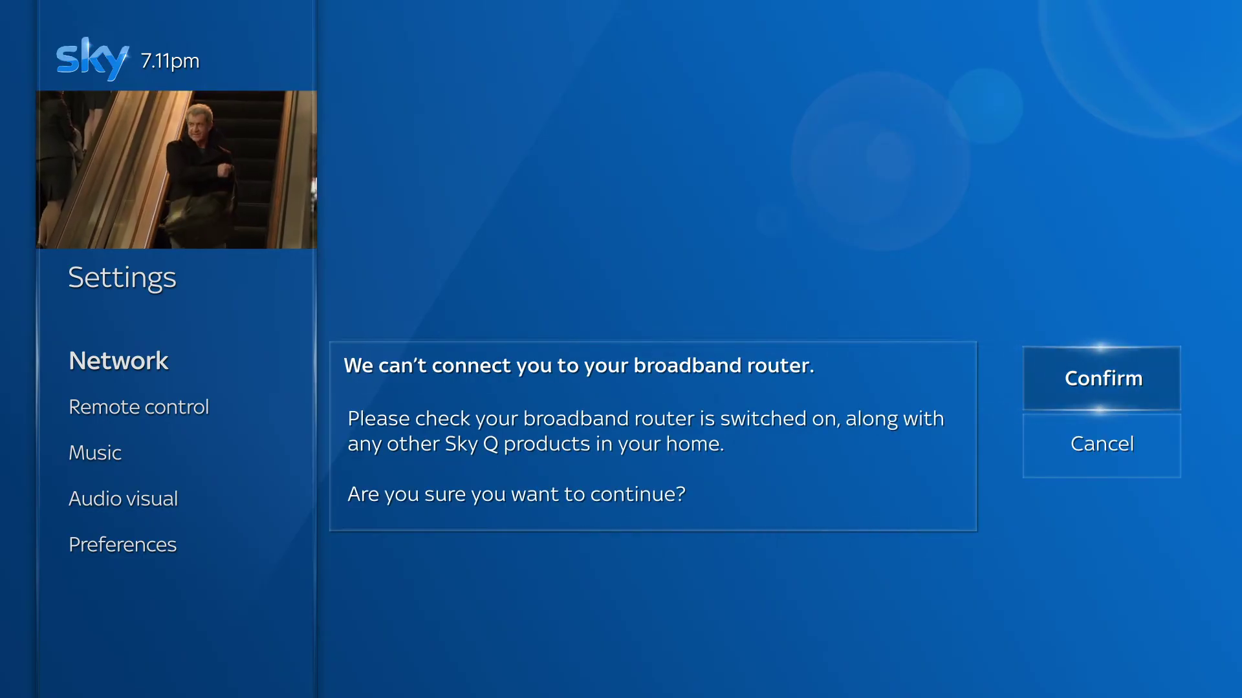
Step: Confirm the reset and highlight 'Connect to Wi-Fi from another broadband provider'
{"action": "left_click", "coordinate": [1100, 378]}
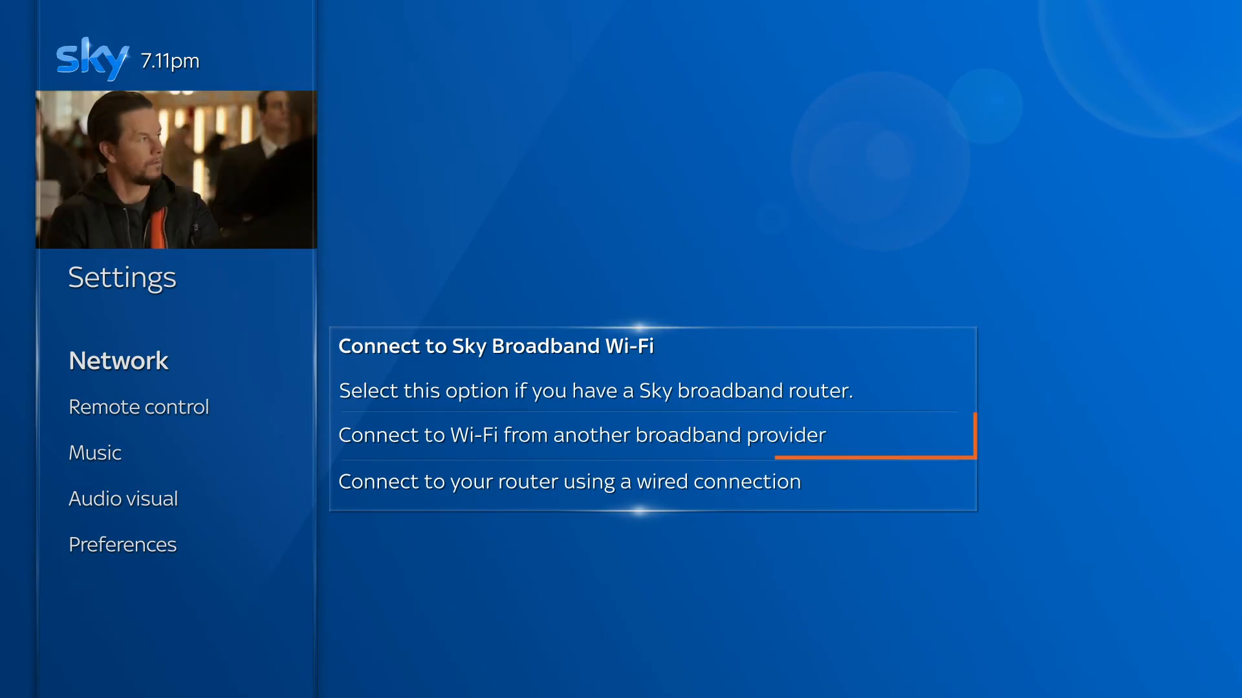
{"action": "left_click", "coordinate": [581, 434]}
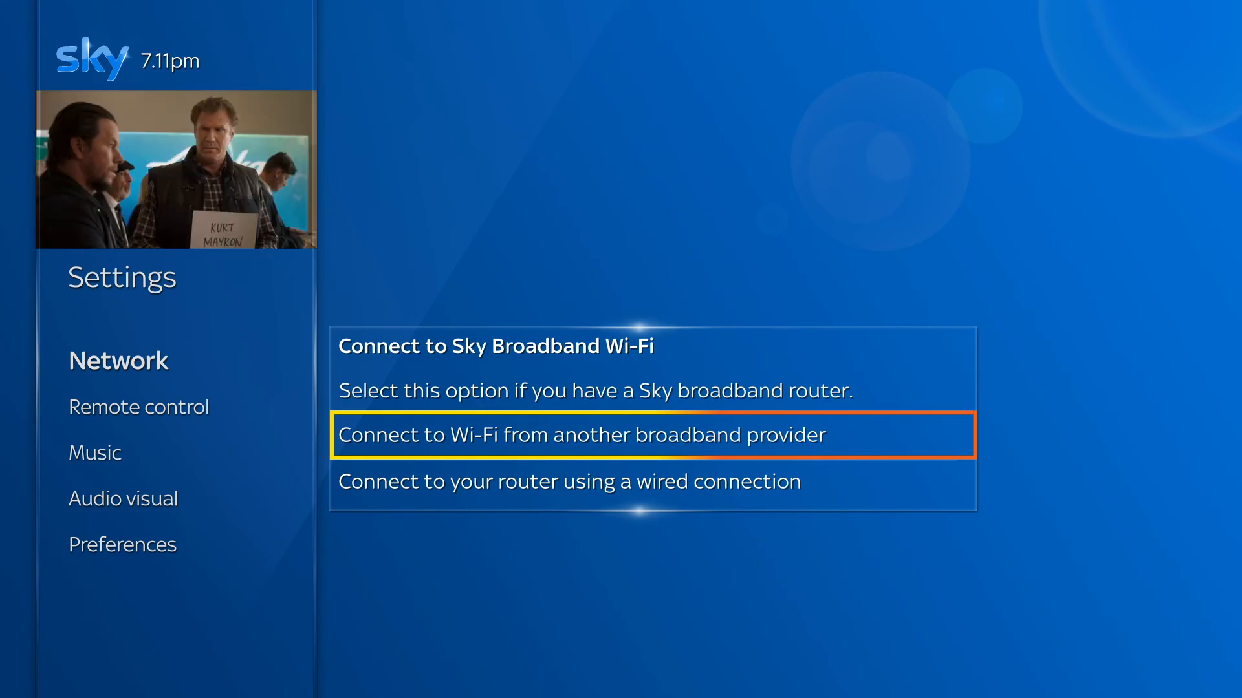